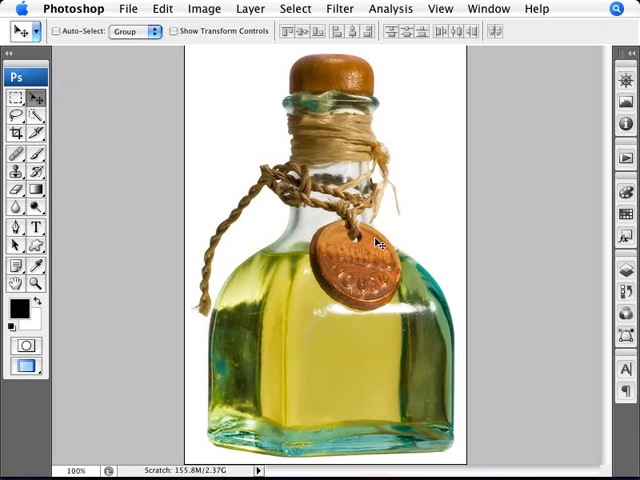
pyautogui.moveTo(313, 349)
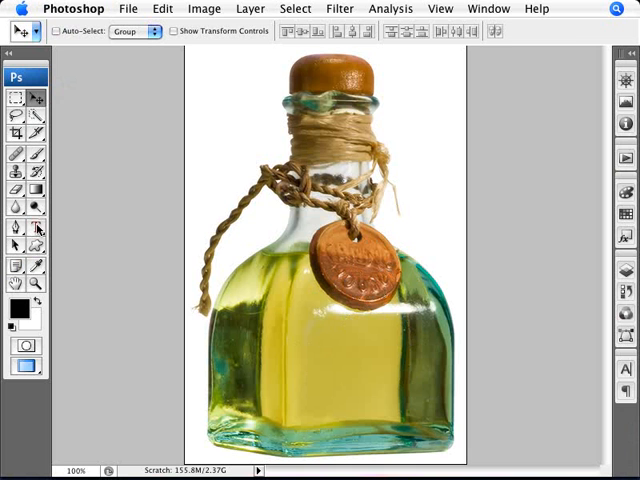
# Step: Type the white label DI'ANGELLO'S / COLD PRESSED / OLIVE OIL on the bottle, OLIVE OIL largest
pyautogui.click(38, 228)
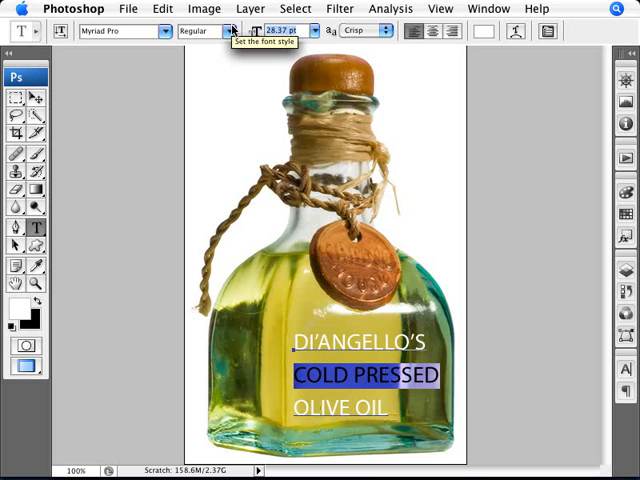
pyautogui.write('13')
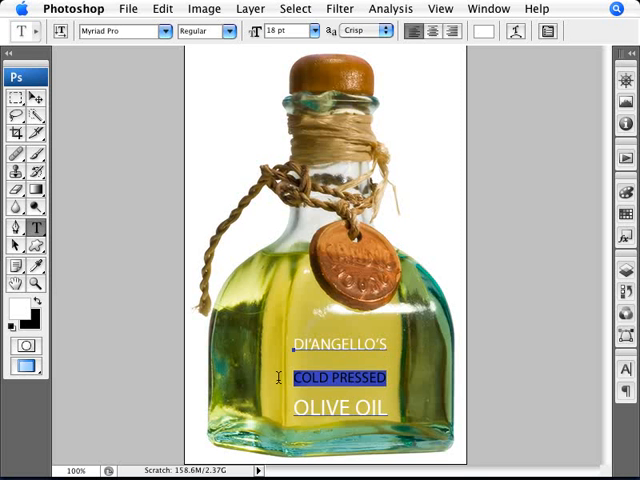
# Step: Show the Character panel and pick a smaller leading value for the label lines
pyautogui.click(489, 8)
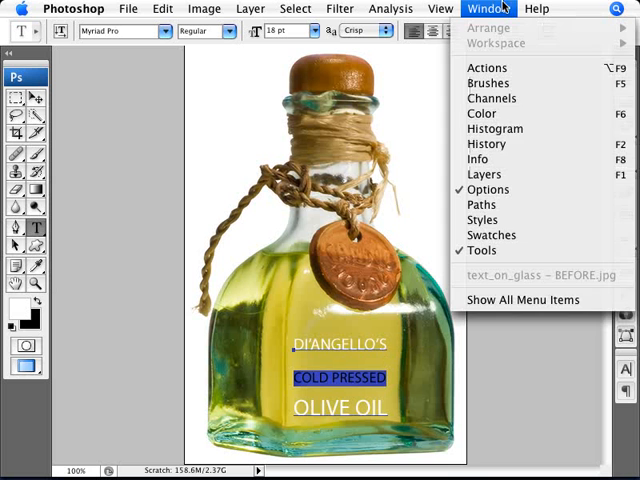
pyautogui.moveTo(535, 300)
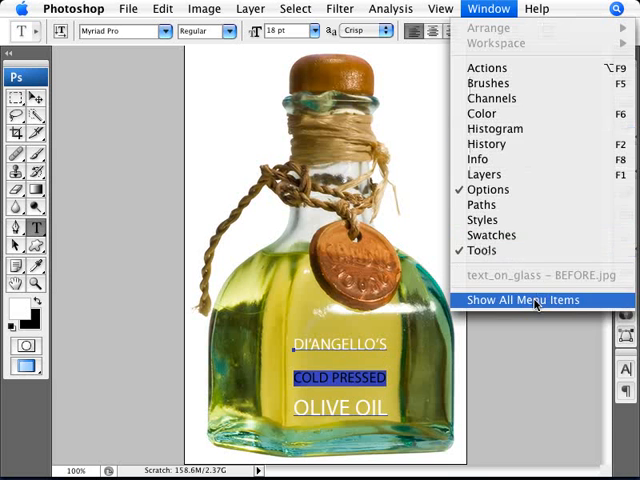
pyautogui.click(521, 300)
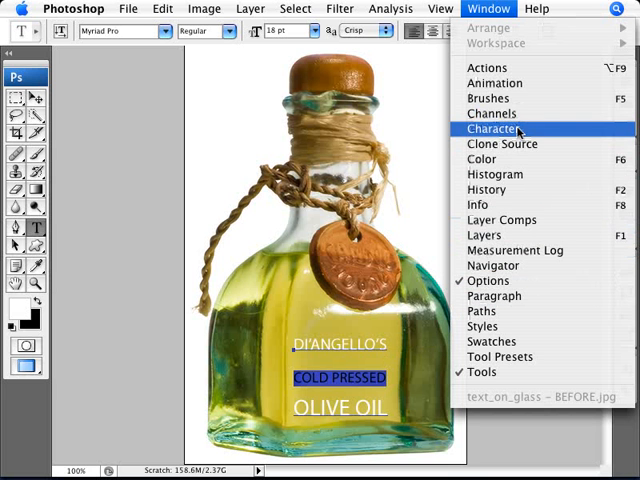
pyautogui.click(491, 128)
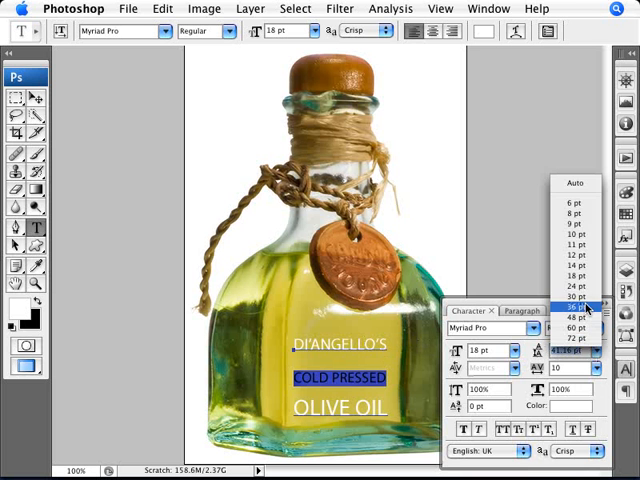
pyautogui.click(571, 306)
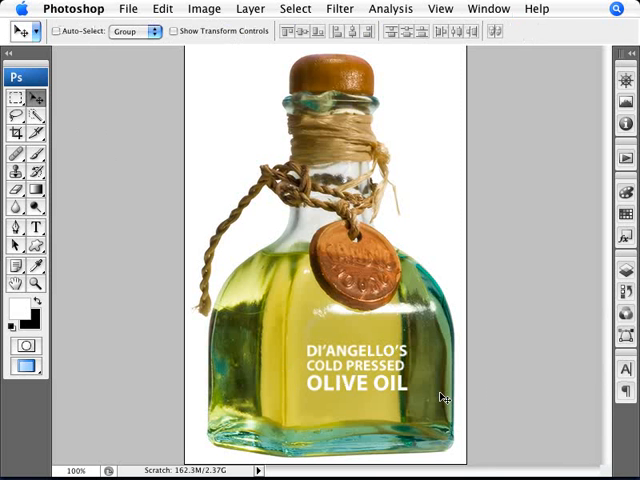
pyautogui.moveTo(400, 390)
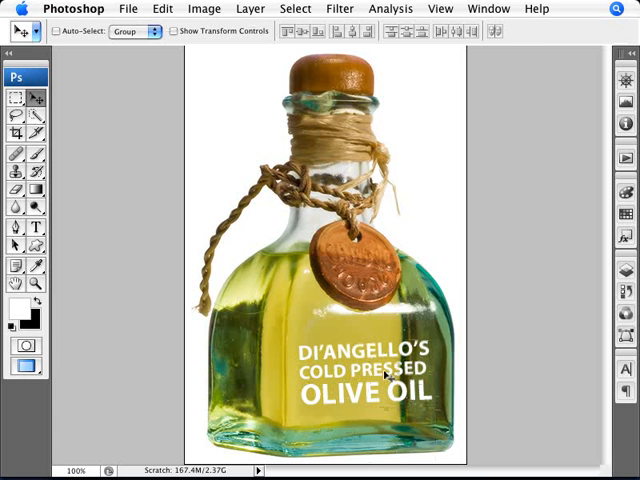
pyautogui.moveTo(378, 418)
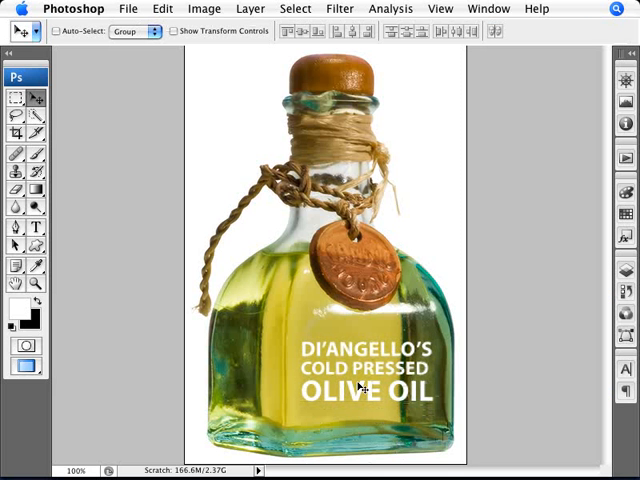
# Step: Enlarge and bold the label, reposition it, and load its letter selection
pyautogui.click(340, 8)
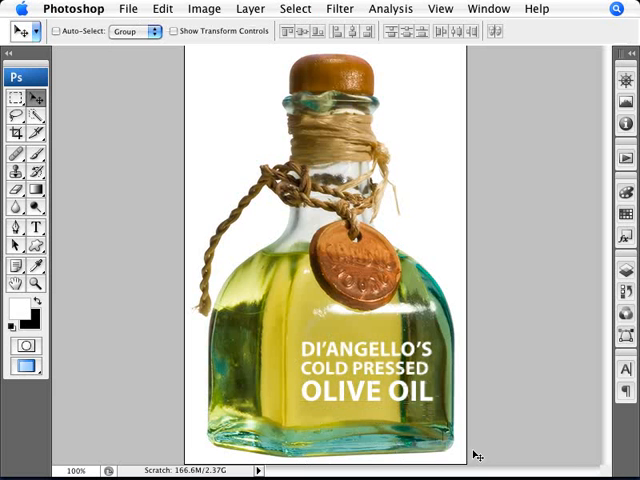
pyautogui.moveTo(237, 343)
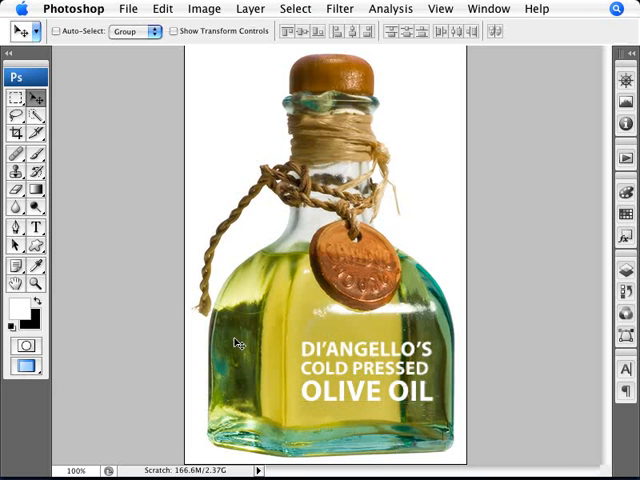
pyautogui.moveTo(448, 460)
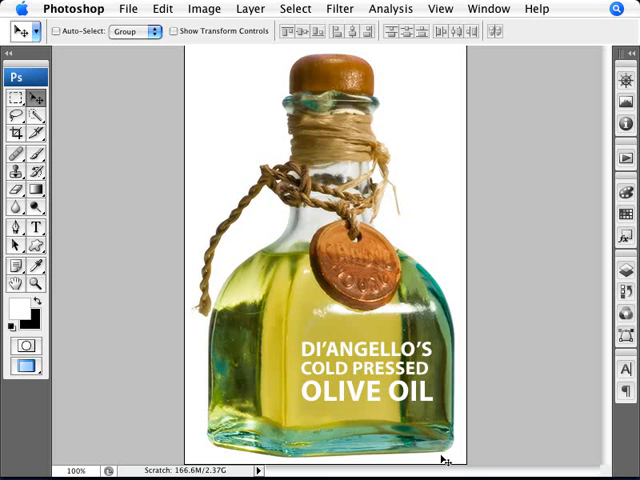
pyautogui.moveTo(441, 389)
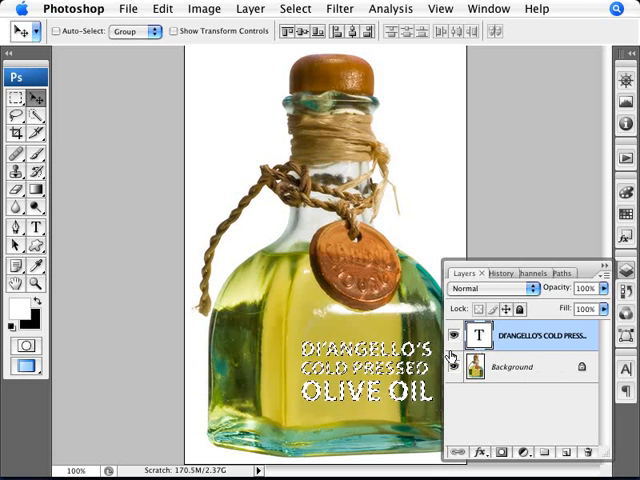
# Step: Hide the text layer while keeping the letter-shaped selection active
pyautogui.click(454, 335)
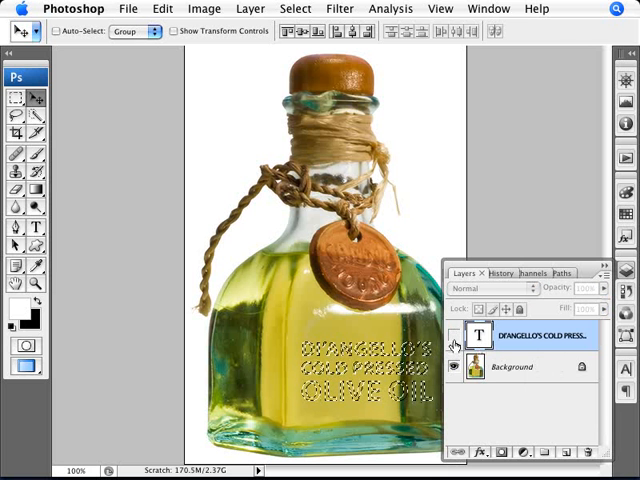
pyautogui.click(456, 335)
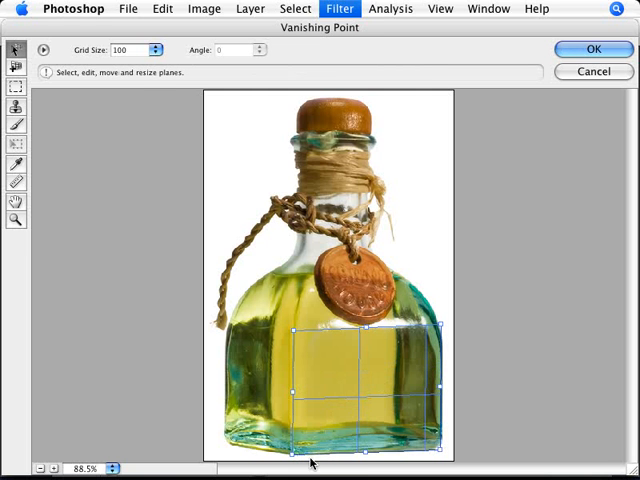
pyautogui.moveTo(412, 457)
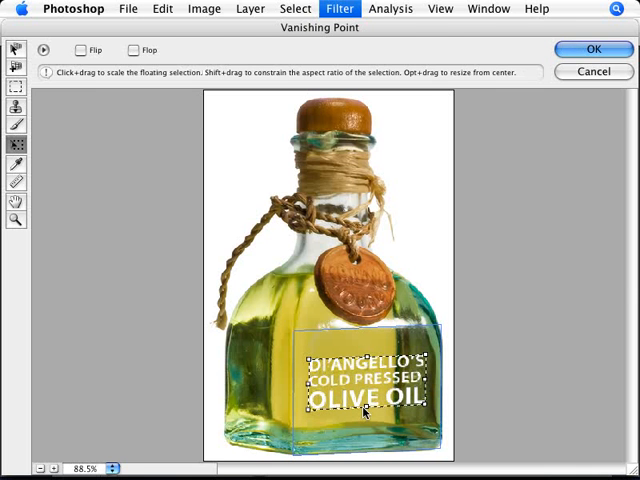
# Step: Apply the Vanishing Point placement of the label onto the bottle's front glass
pyautogui.click(594, 49)
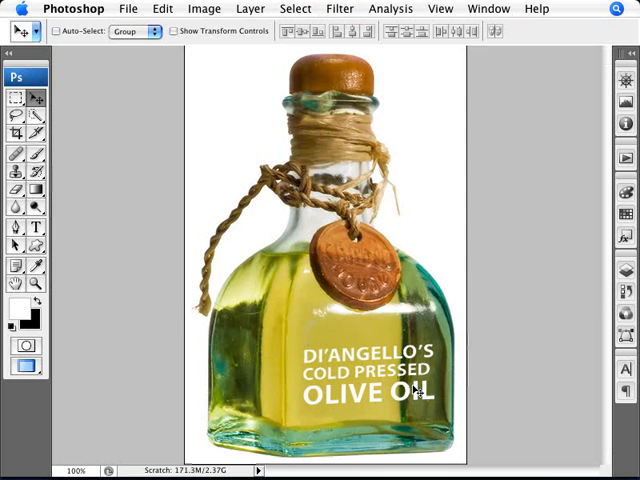
pyautogui.moveTo(363, 318)
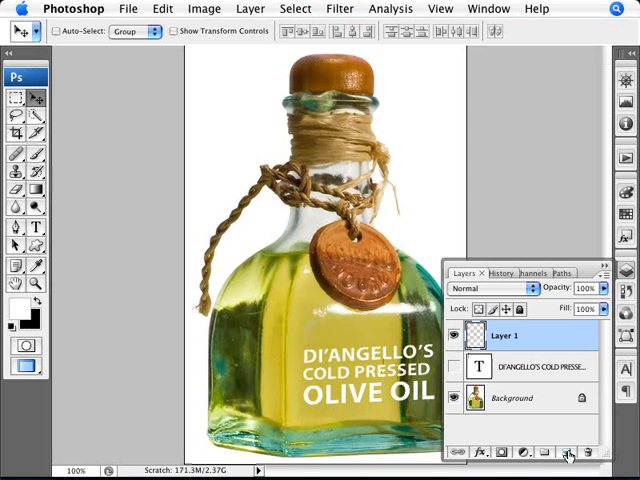
# Step: Merge the renamed TEXT layer with a black-filled layer into one TEXT layer
pyautogui.click(570, 452)
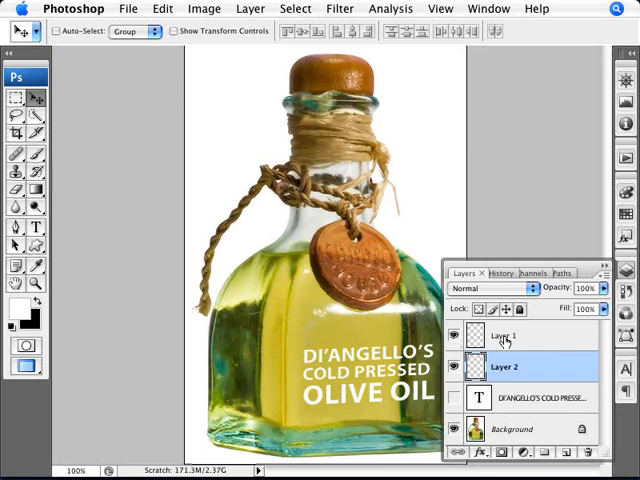
pyautogui.doubleClick(505, 336)
pyautogui.write('TEXT')
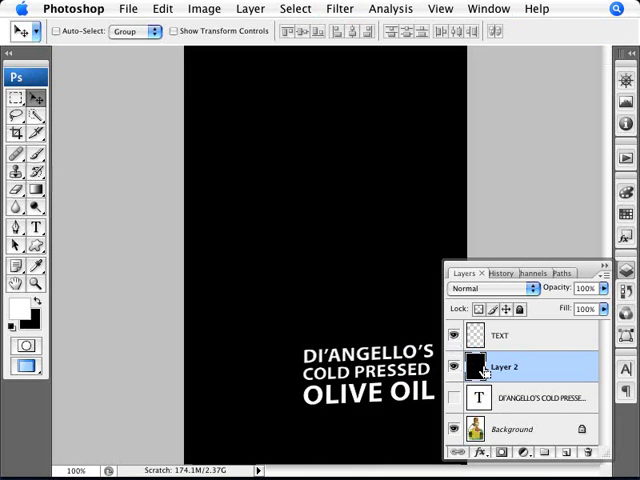
pyautogui.moveTo(479, 366)
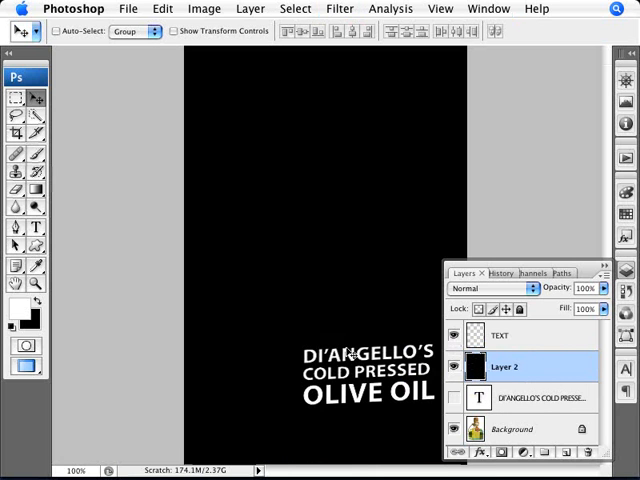
pyautogui.click(500, 336)
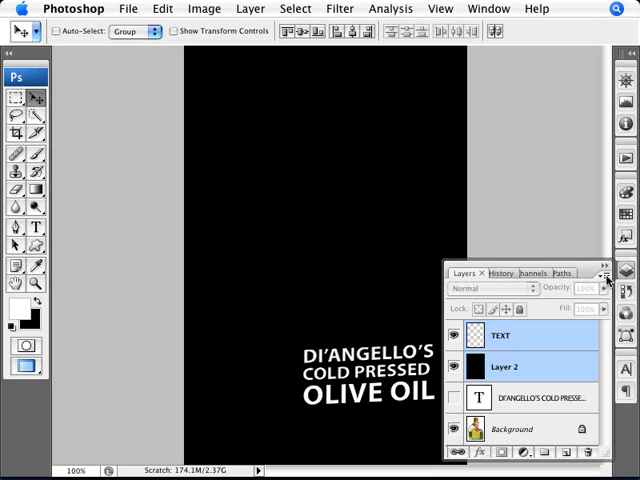
pyautogui.click(606, 277)
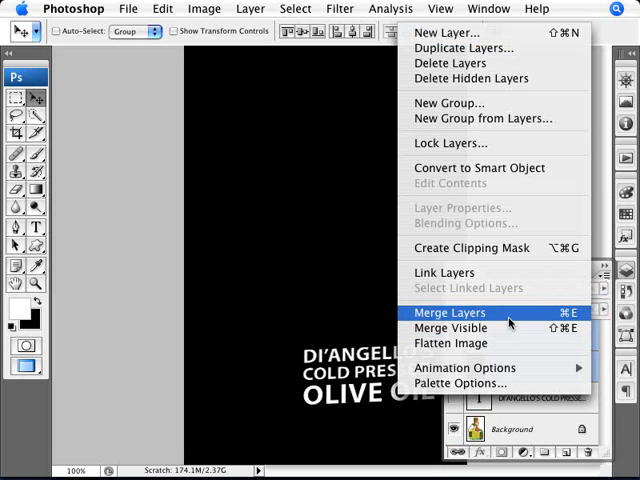
pyautogui.click(449, 312)
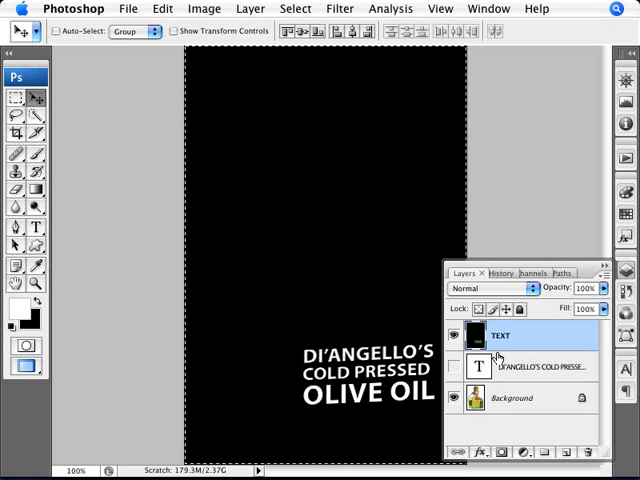
# Step: Create a clipboard-sized document of the lettering and flatten it to one layer
pyautogui.click(128, 8)
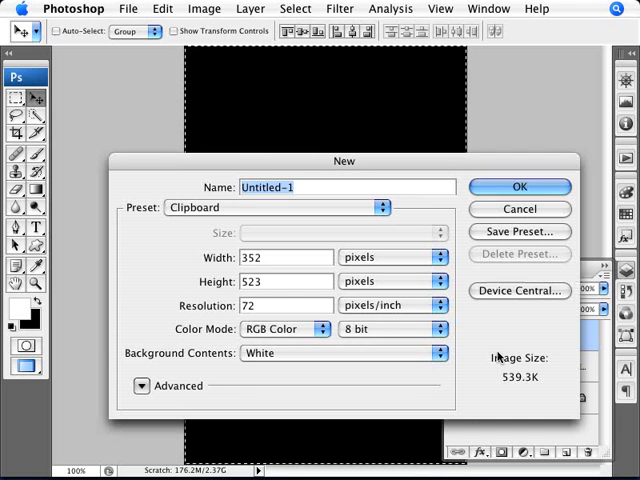
pyautogui.click(519, 186)
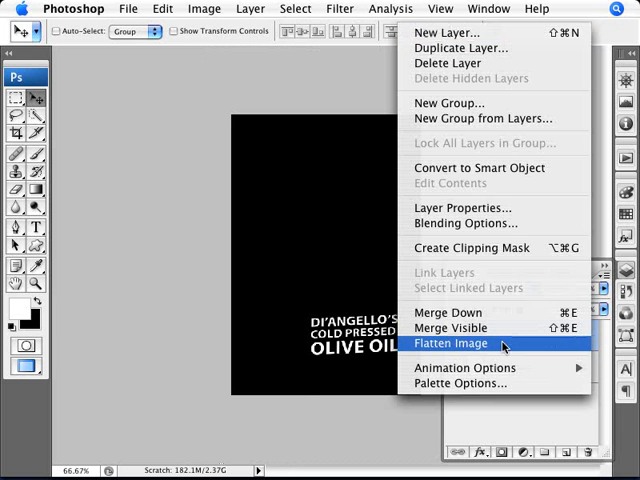
pyautogui.click(452, 343)
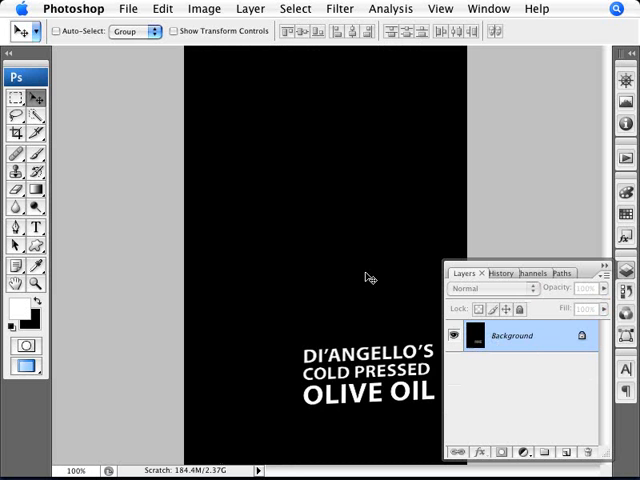
pyautogui.moveTo(303, 315)
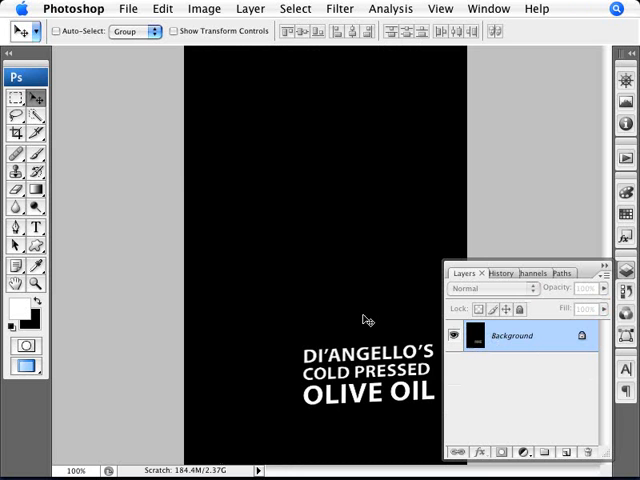
pyautogui.moveTo(382, 390)
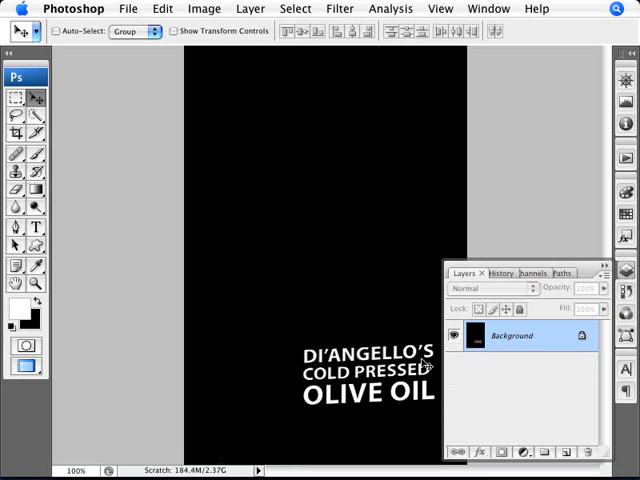
pyautogui.moveTo(218, 242)
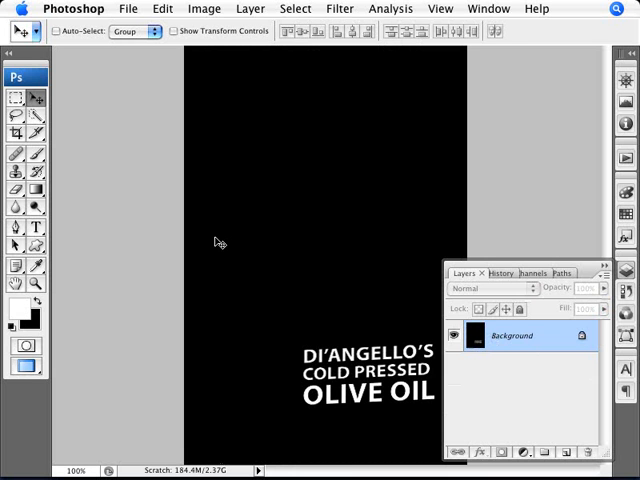
pyautogui.moveTo(438, 152)
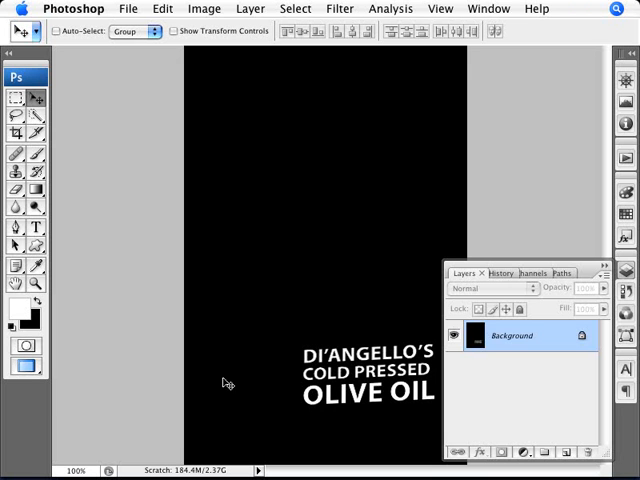
pyautogui.moveTo(254, 417)
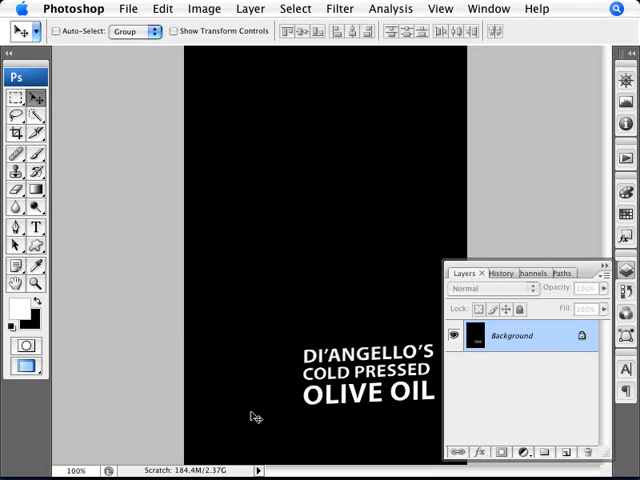
pyautogui.click(129, 8)
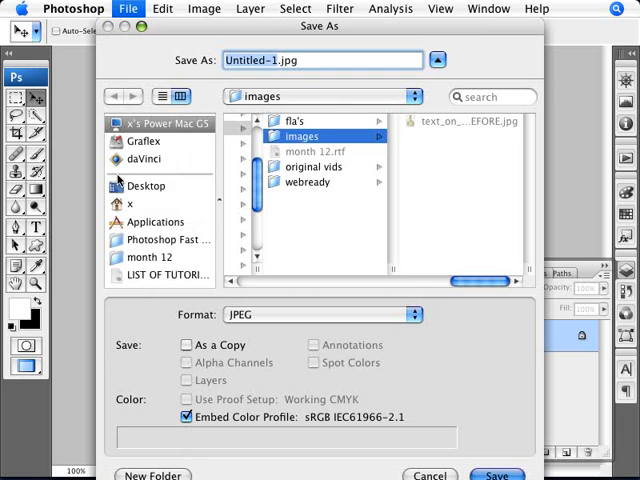
# Step: Save the lettering texture to the Desktop as TEXT.psd in Photoshop format
pyautogui.click(147, 185)
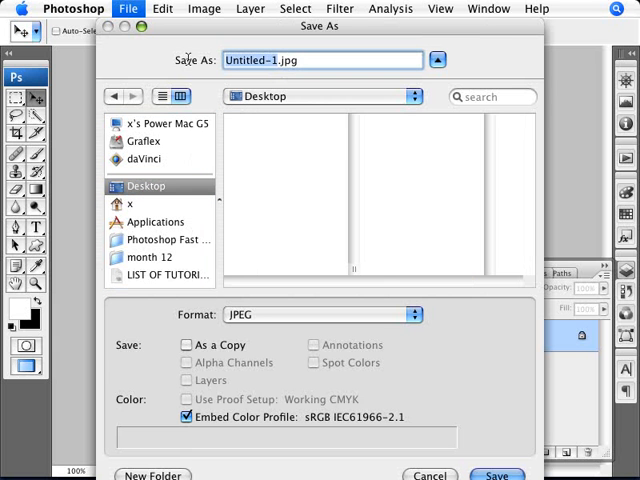
pyautogui.write('TEX.jpg')
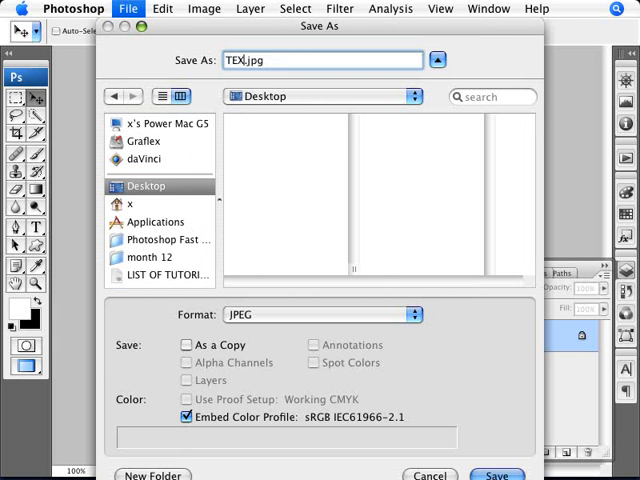
pyautogui.click(497, 474)
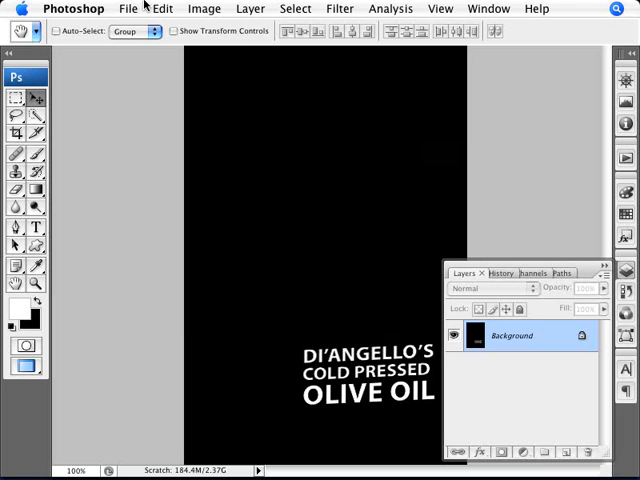
pyautogui.click(128, 8)
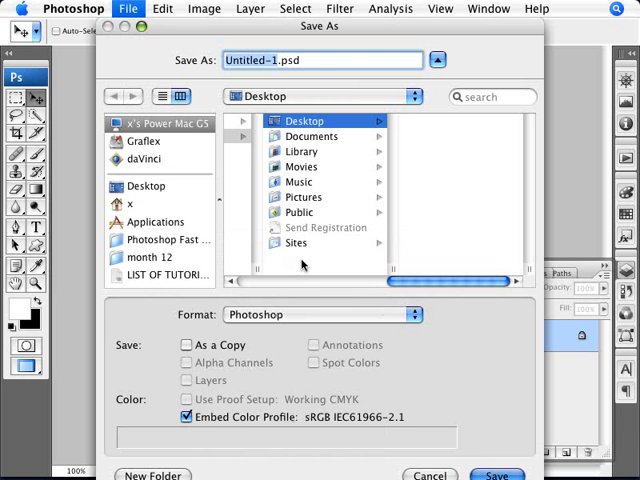
pyautogui.write('TEXT.psd')
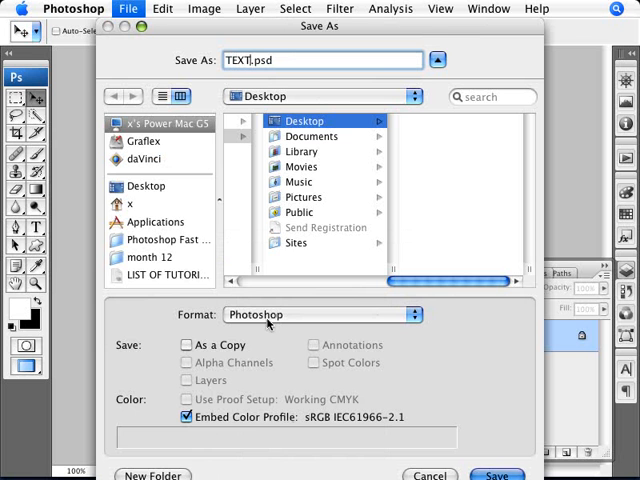
pyautogui.click(497, 474)
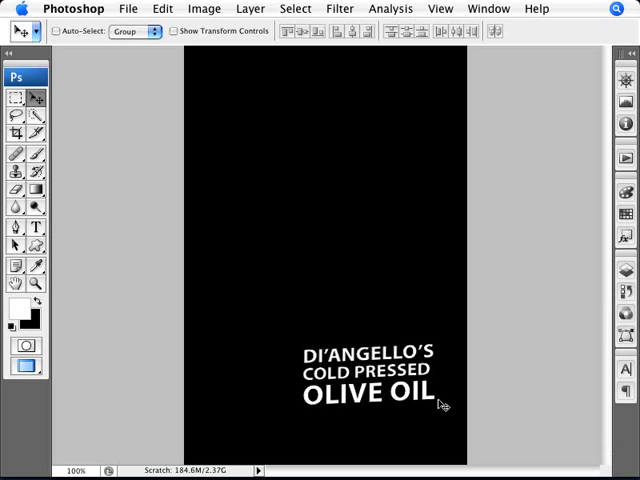
# Step: Return to the bottle photo document and collapse the Layers panel
pyautogui.press('cmd+a')
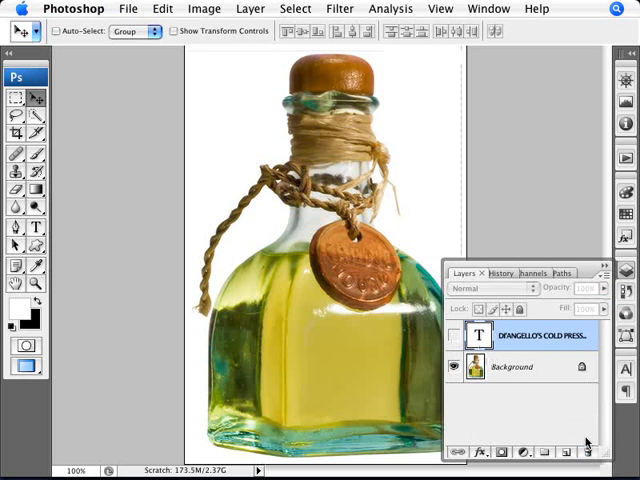
pyautogui.click(510, 366)
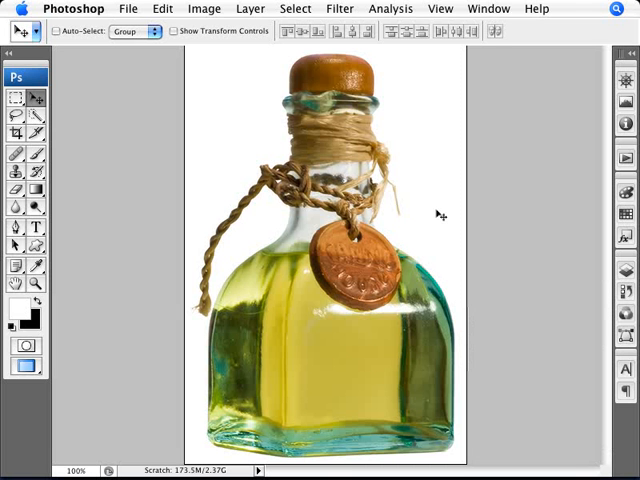
pyautogui.moveTo(340, 8)
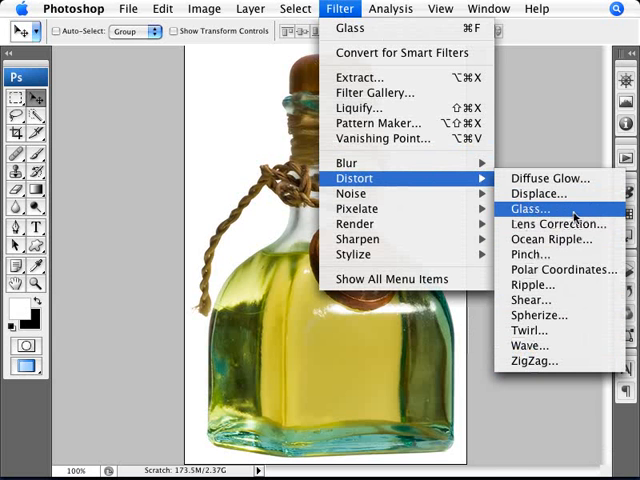
# Step: Open the Glass filter, try Blocks and Frosted, then load TEXT.psd as texture
pyautogui.click(529, 208)
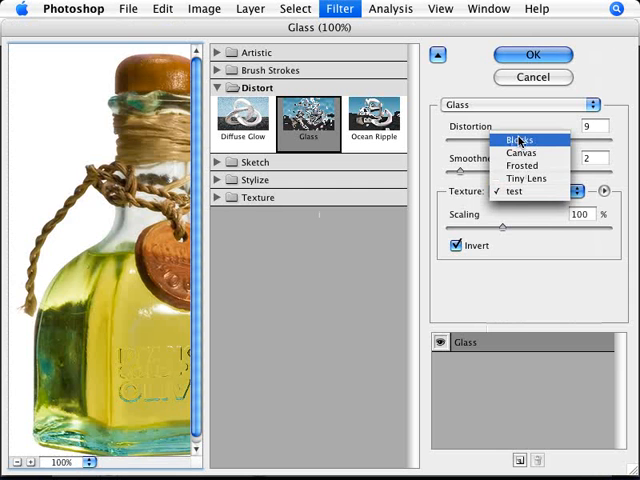
pyautogui.click(515, 139)
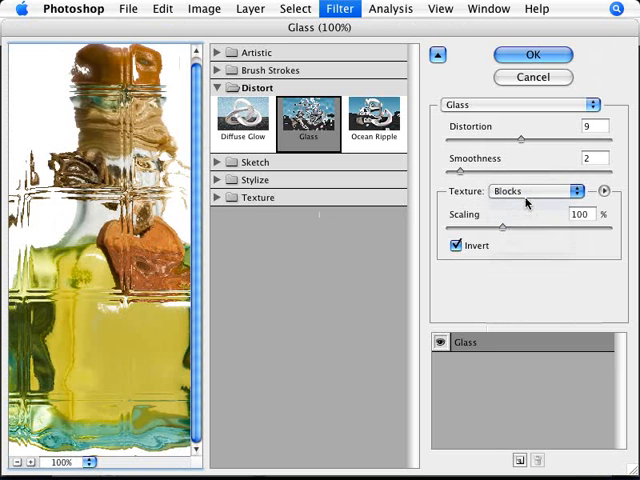
pyautogui.click(535, 191)
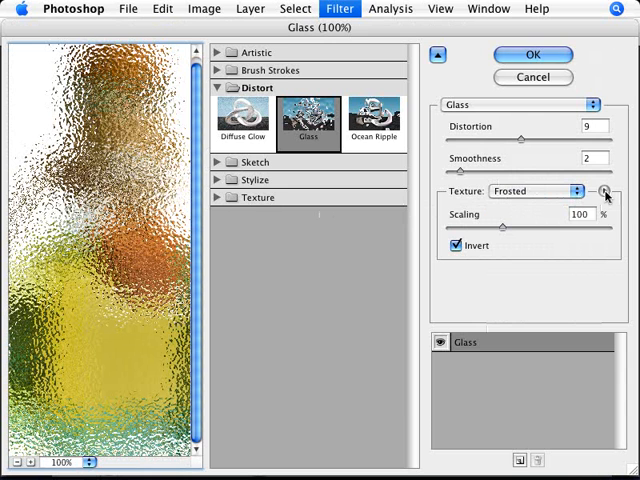
pyautogui.click(605, 191)
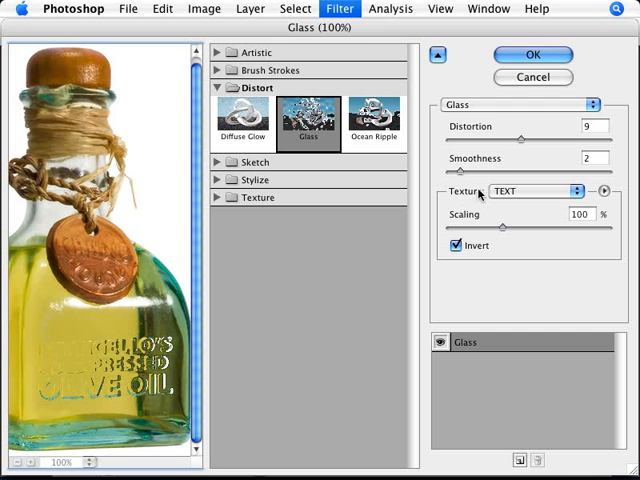
# Step: Turn off Invert and tune the Glass sliders to distortion 17 and smoothness 1
pyautogui.click(457, 245)
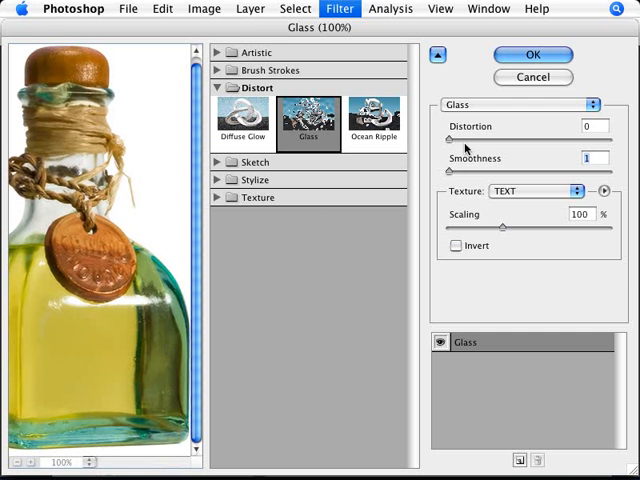
pyautogui.moveTo(449, 139); pyautogui.dragTo(455, 139)
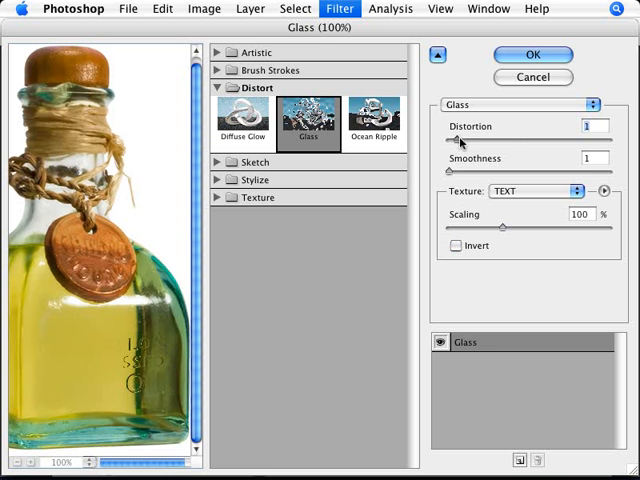
pyautogui.moveTo(462, 142); pyautogui.dragTo(500, 142)
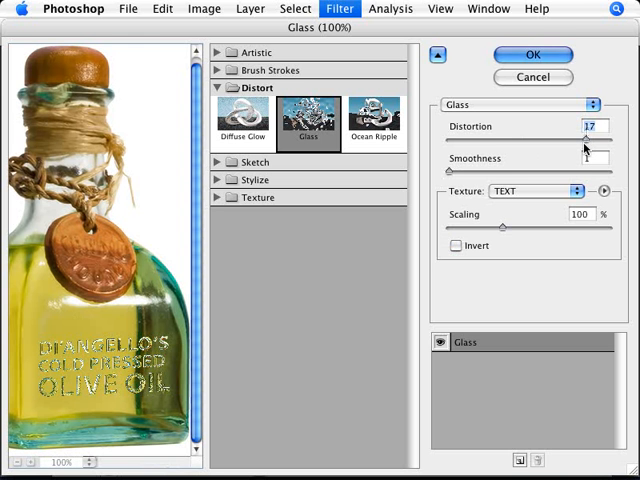
pyautogui.moveTo(585, 140); pyautogui.dragTo(600, 140)
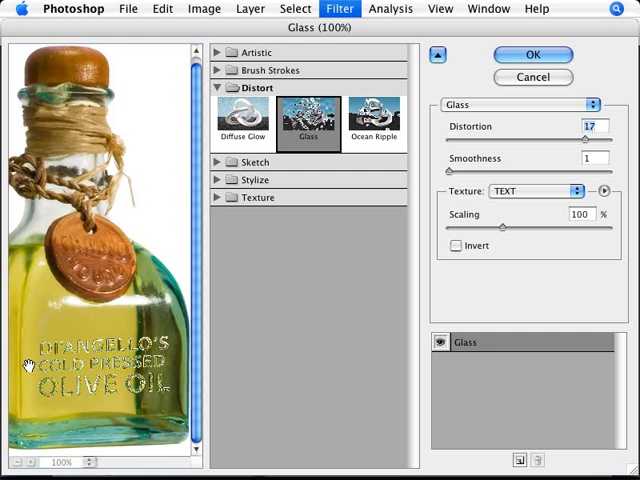
pyautogui.moveTo(135, 392)
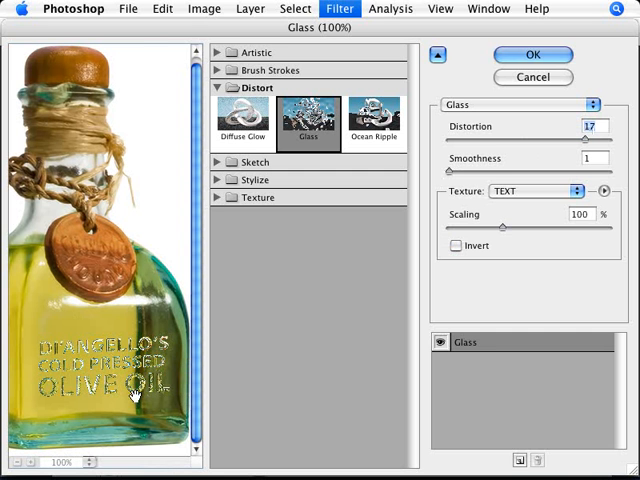
pyautogui.moveTo(150, 218)
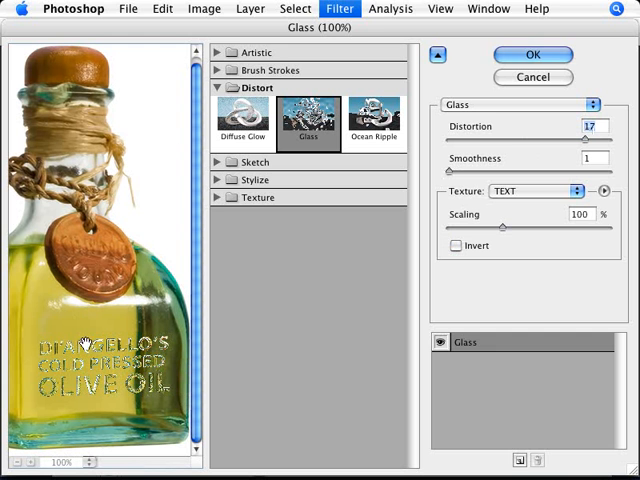
pyautogui.moveTo(90, 345)
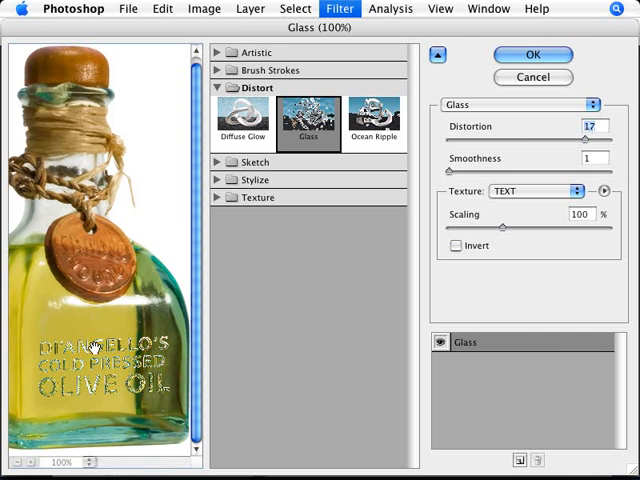
pyautogui.moveTo(113, 228)
pyautogui.write('8')
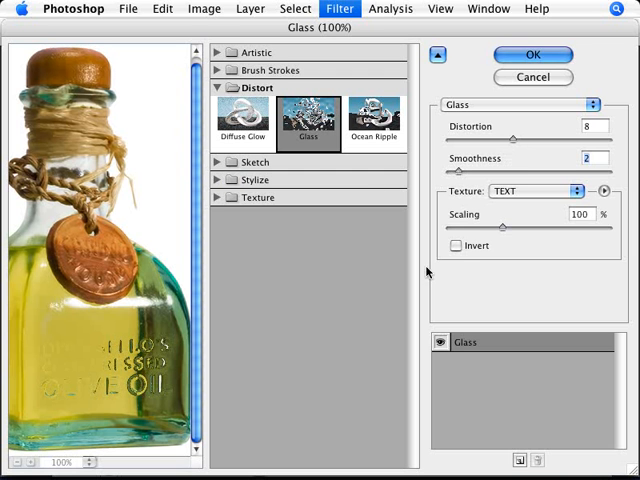
# Step: Compare the texture with Invert on and off, leave it inverted, and apply the Glass filter
pyautogui.click(457, 245)
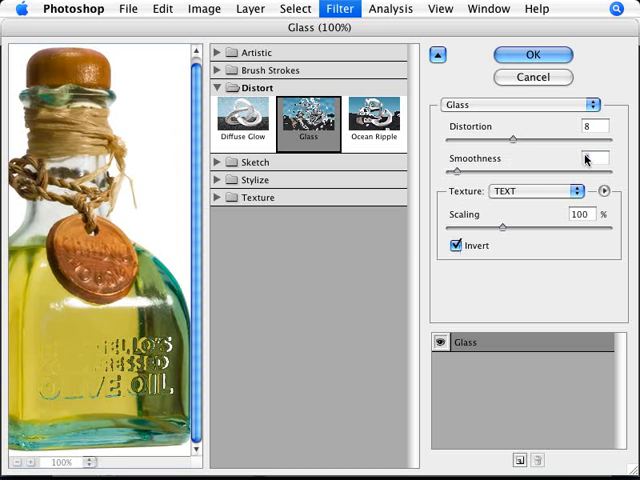
pyautogui.click(456, 245)
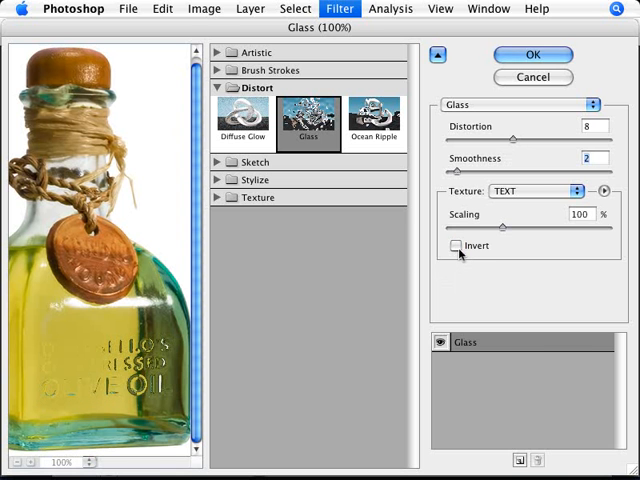
pyautogui.click(457, 245)
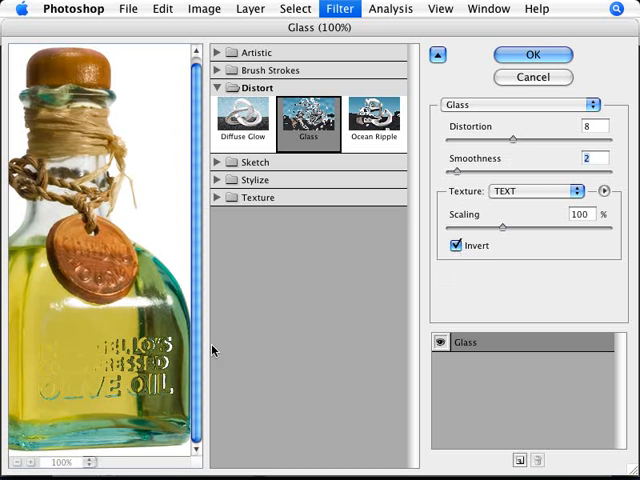
pyautogui.moveTo(200, 410)
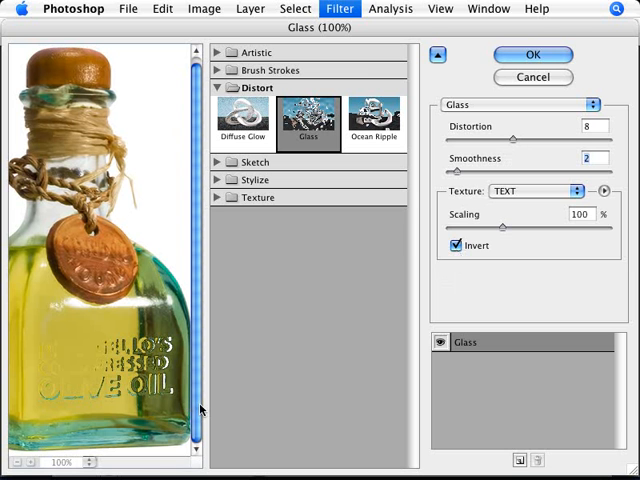
pyautogui.click(531, 55)
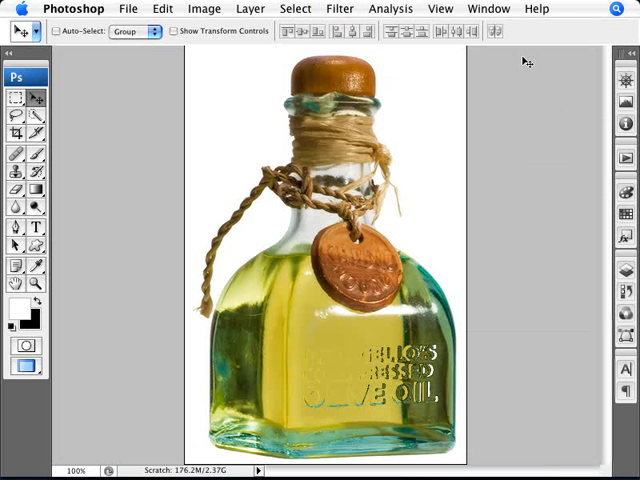
pyautogui.moveTo(485, 398)
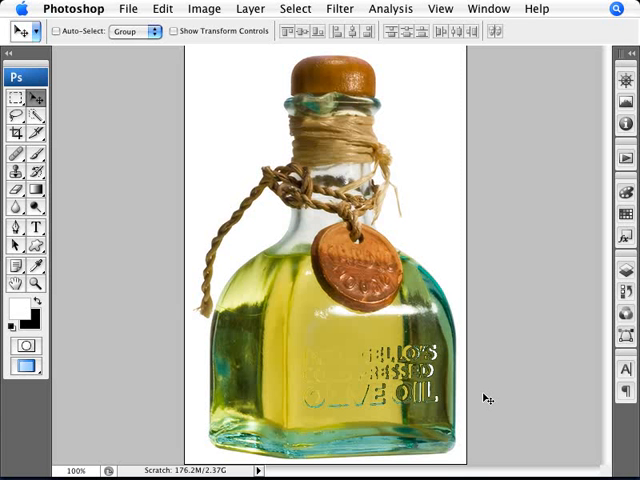